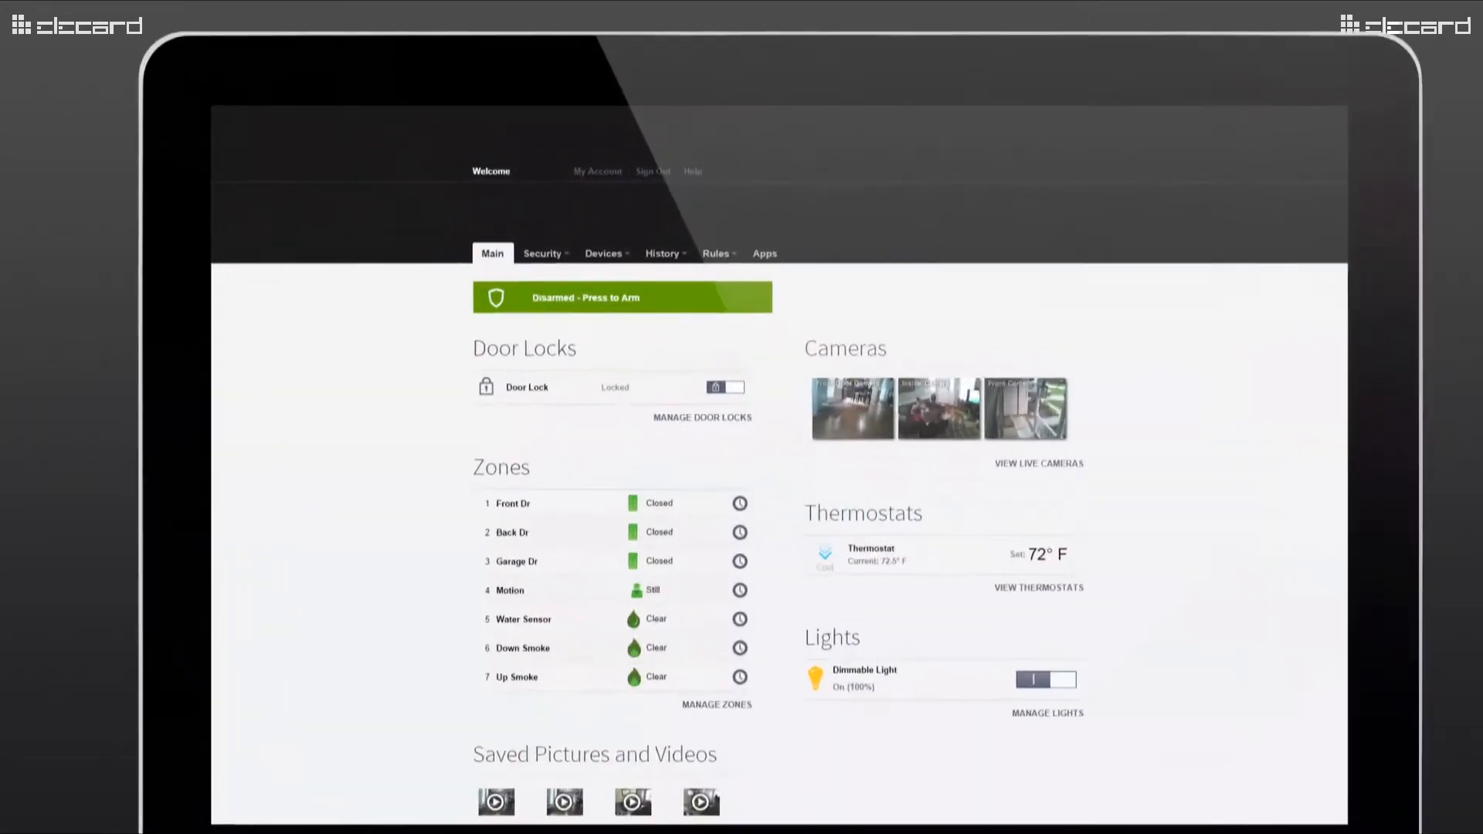
# Step: Open the Rules page from the Rules menu in the top navigation
pyautogui.click(715, 254)
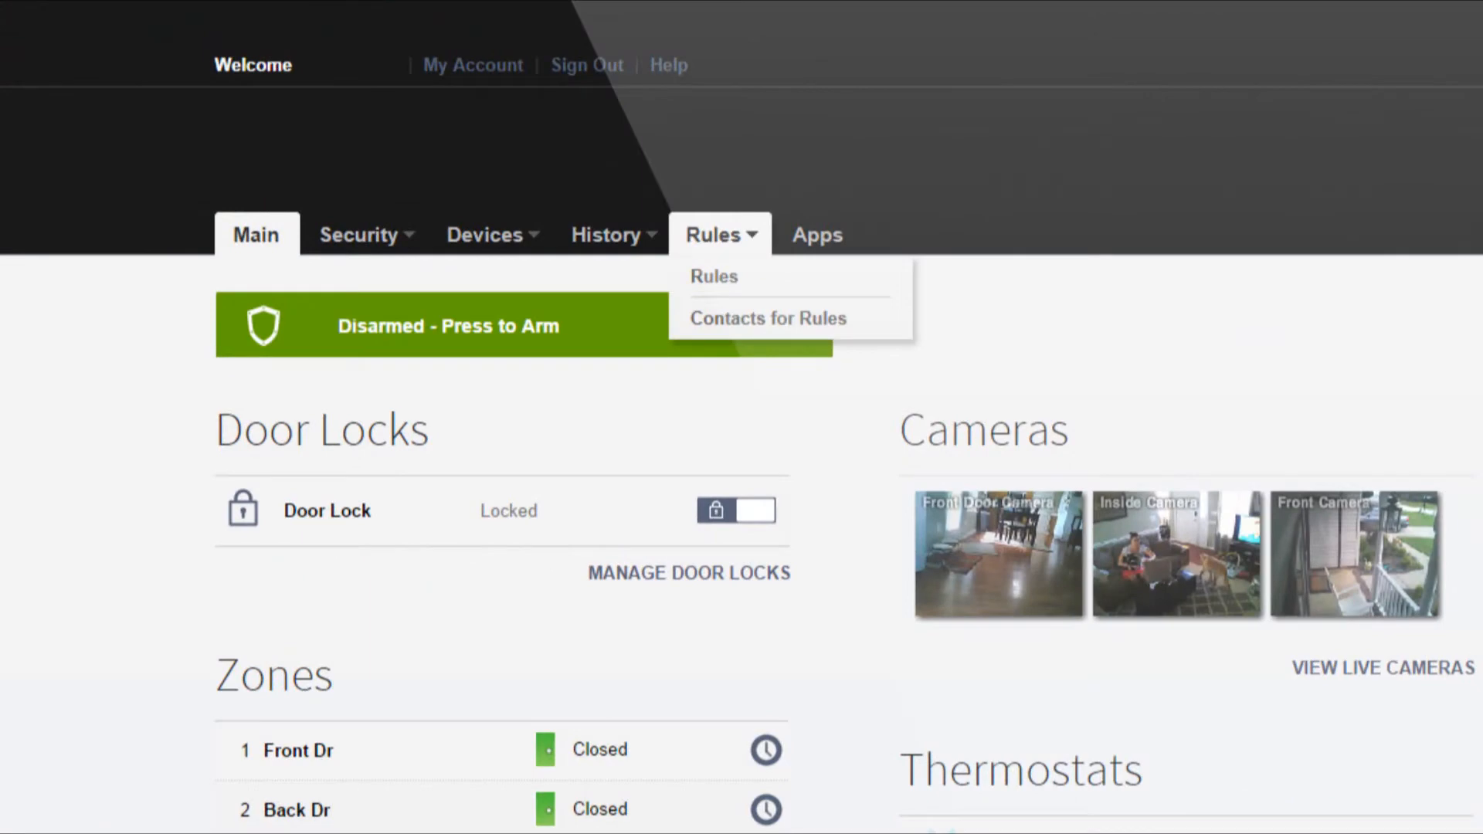
pyautogui.click(714, 276)
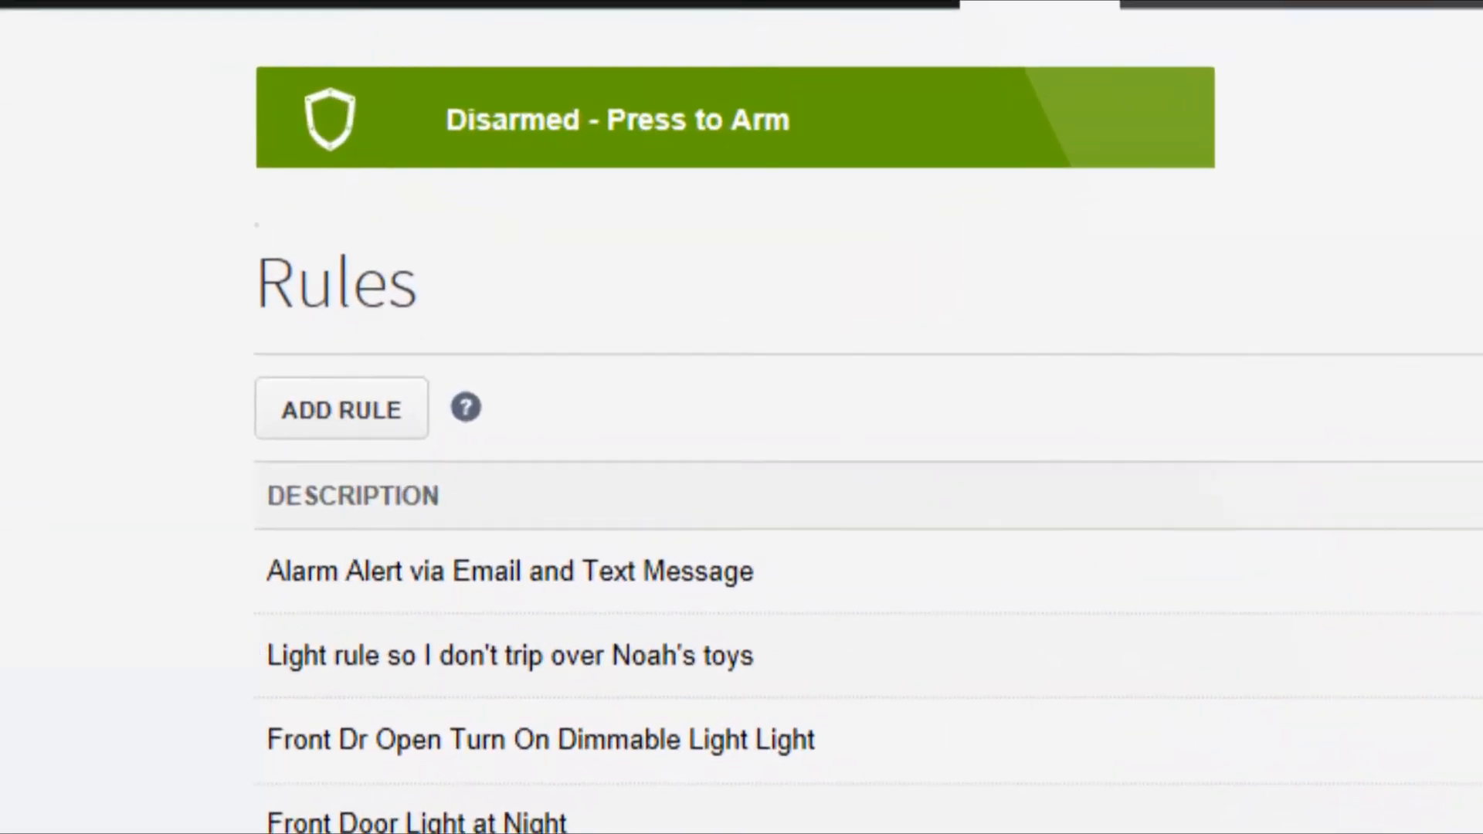
# Step: Add a new non-event rule watching for Front Dr not opening
pyautogui.click(341, 409)
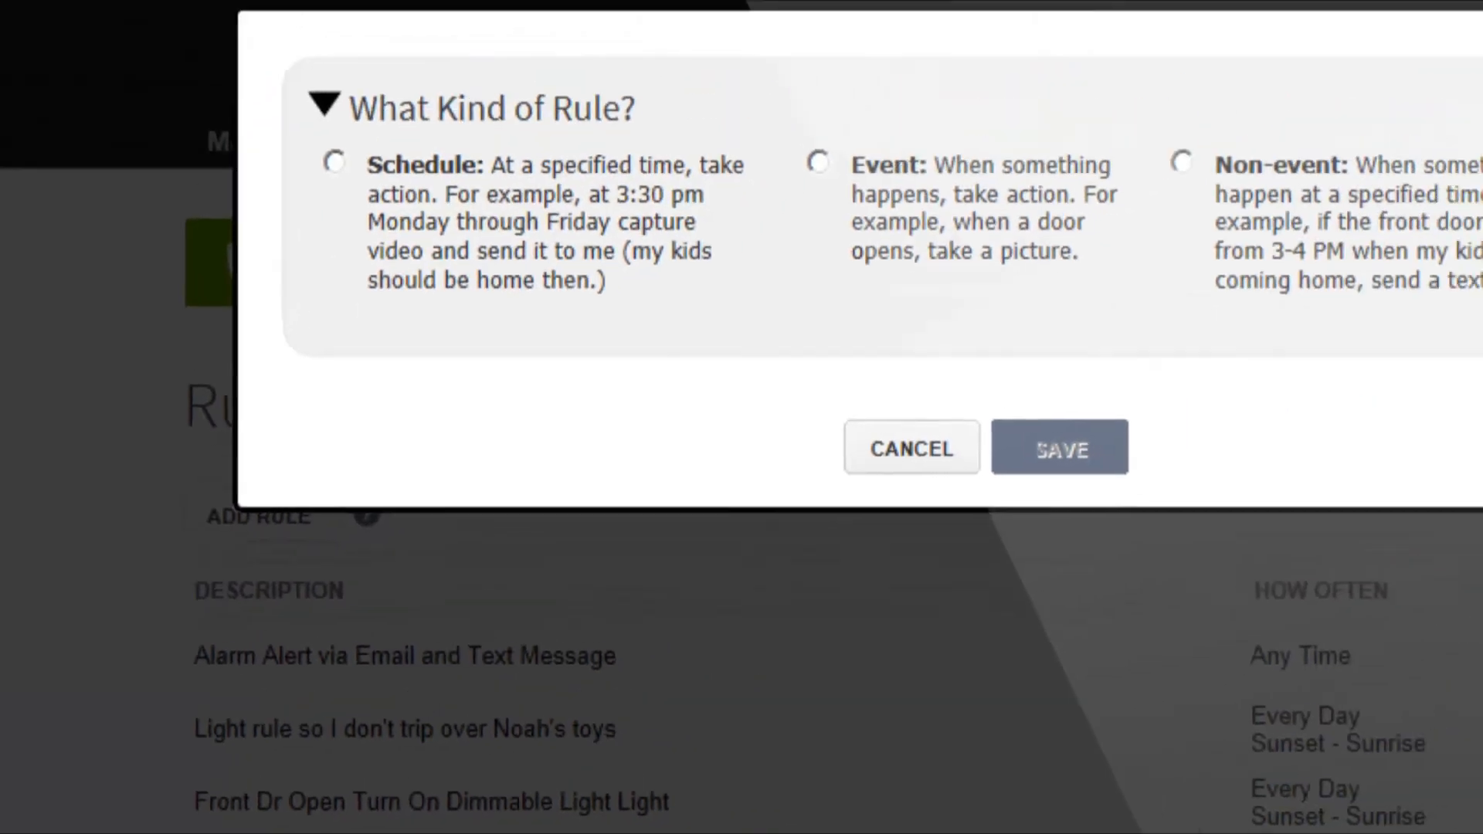
pyautogui.click(1183, 162)
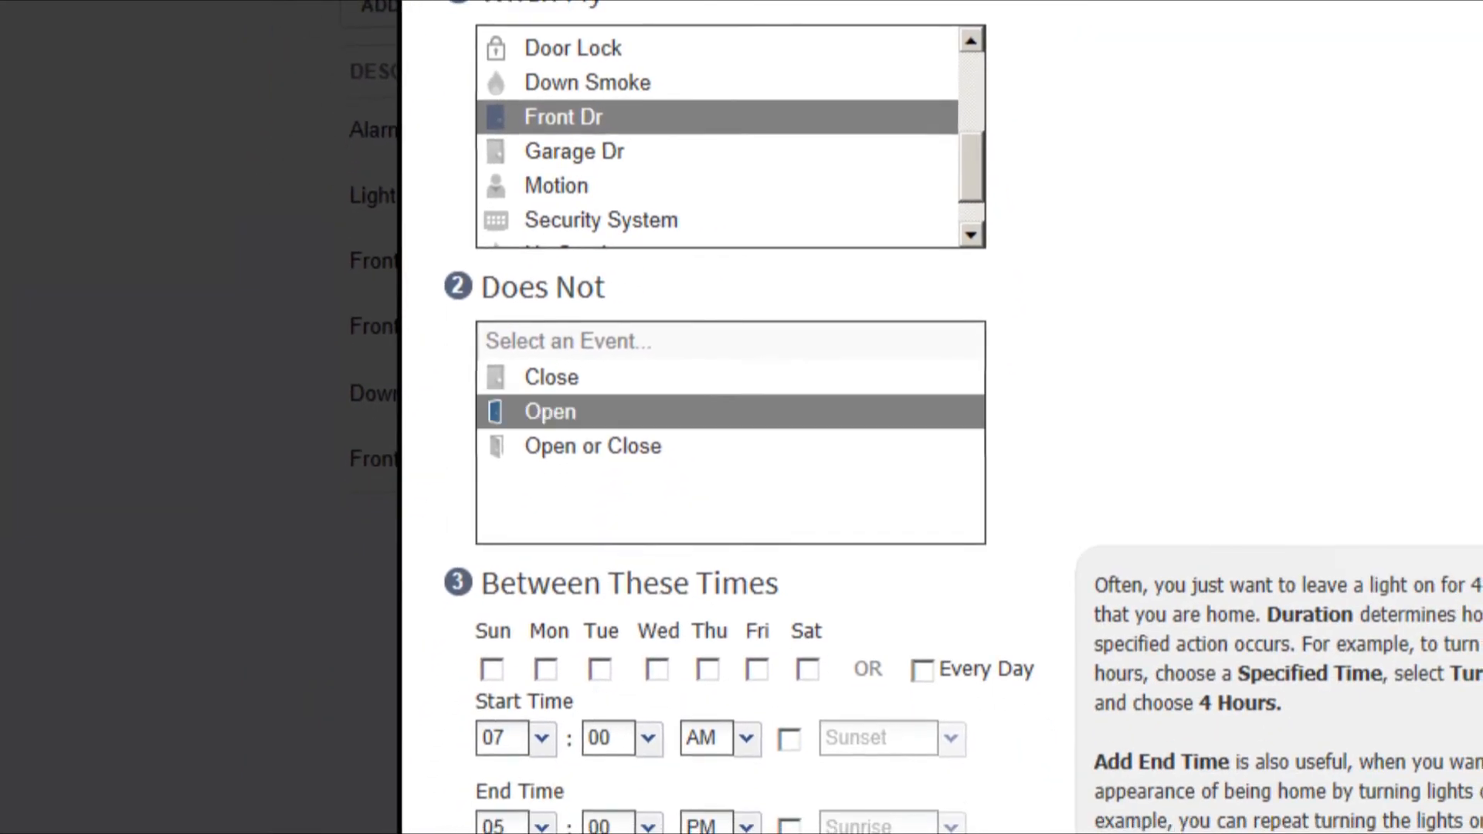
# Step: Schedule the rule for Monday–Friday, 2:00 PM to 4:00 PM
pyautogui.scroll(-3)
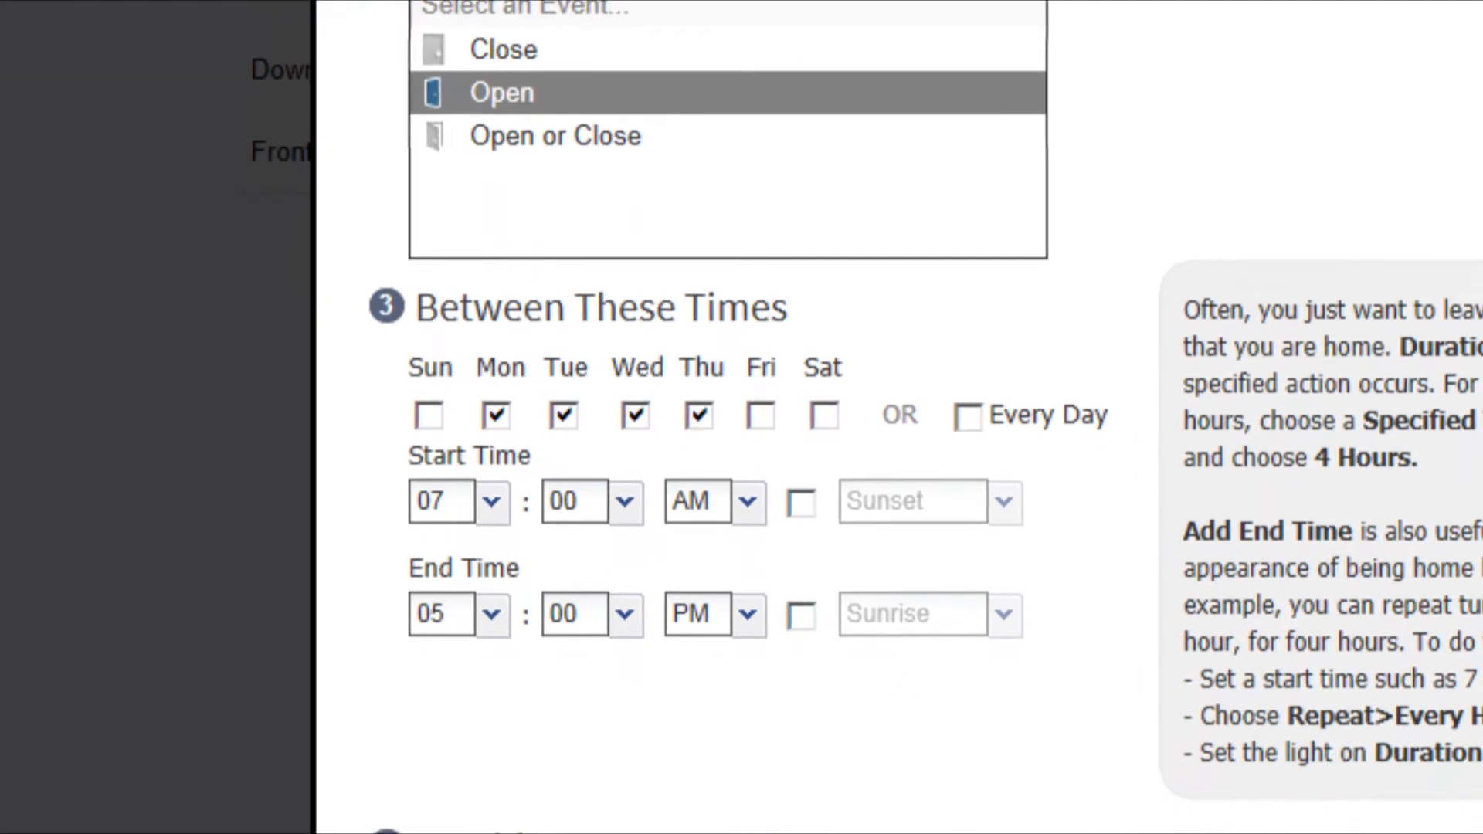
pyautogui.click(760, 416)
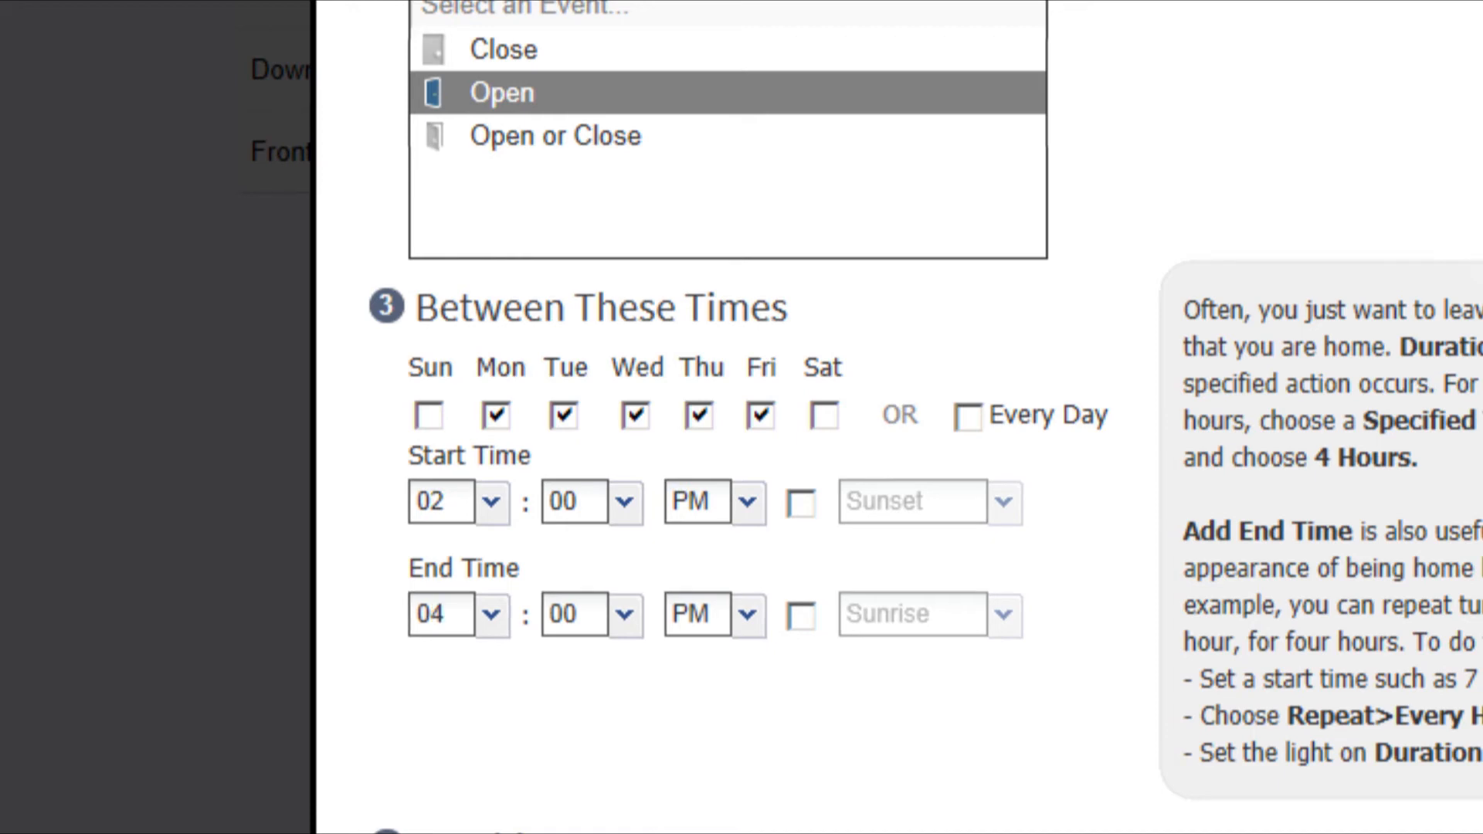
# Step: Choose Send Email and describe the rule as "If Front Door Doesn't Open, Send Emai"
pyautogui.scroll(-3)
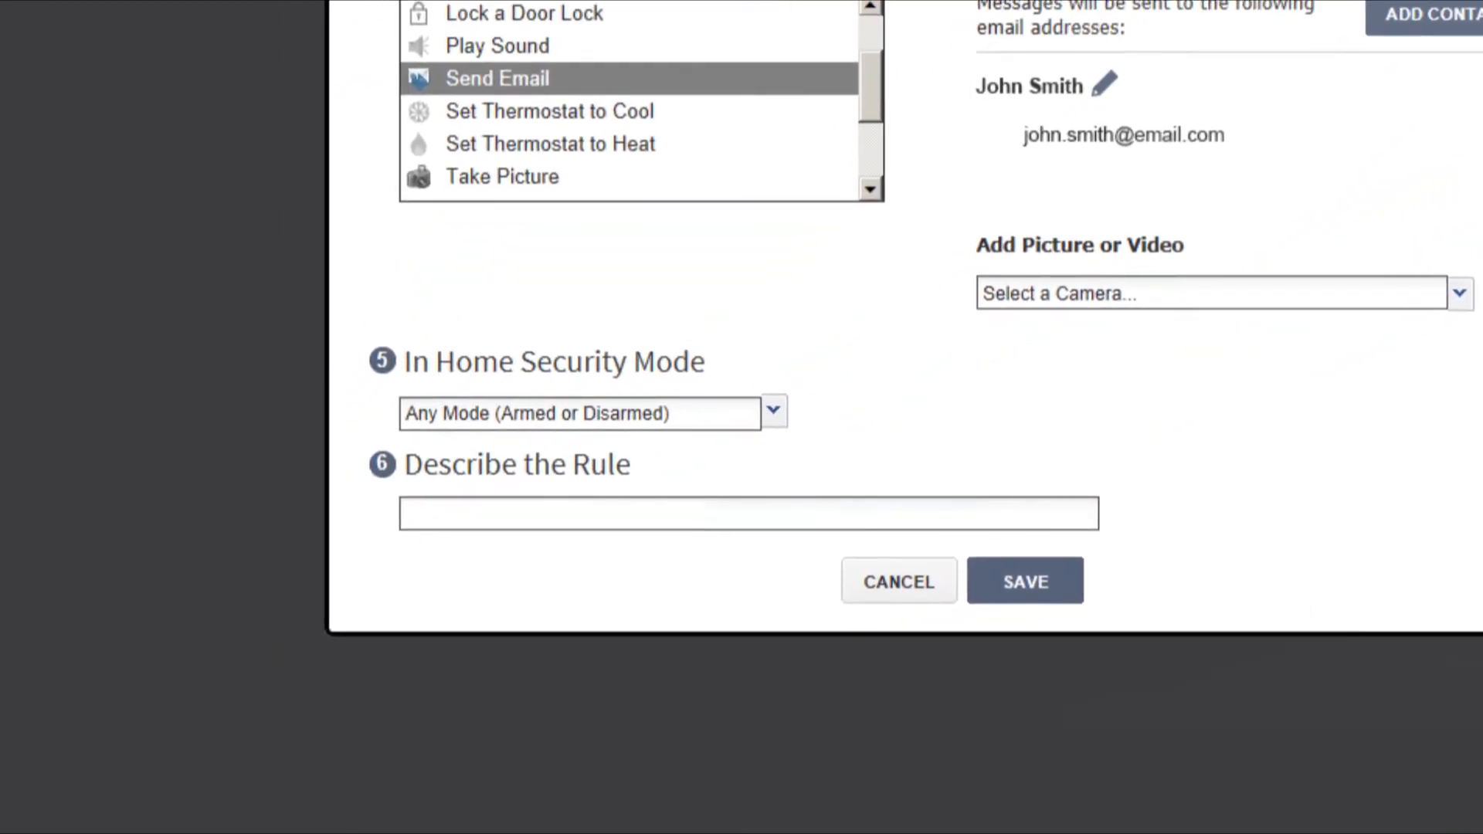
pyautogui.scroll(-3)
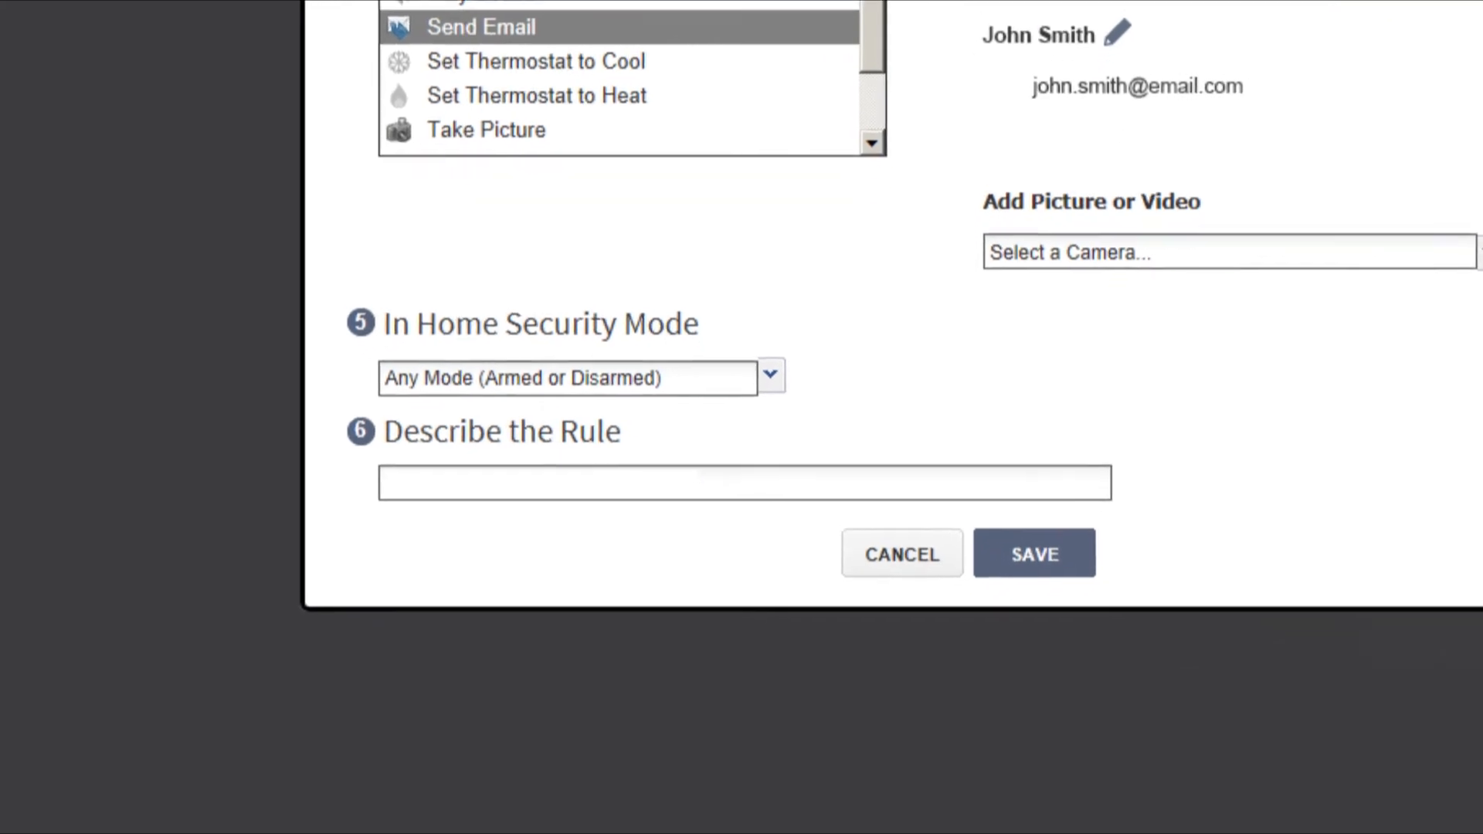
pyautogui.write("If Front Door Doesn't Open, Send Emai")
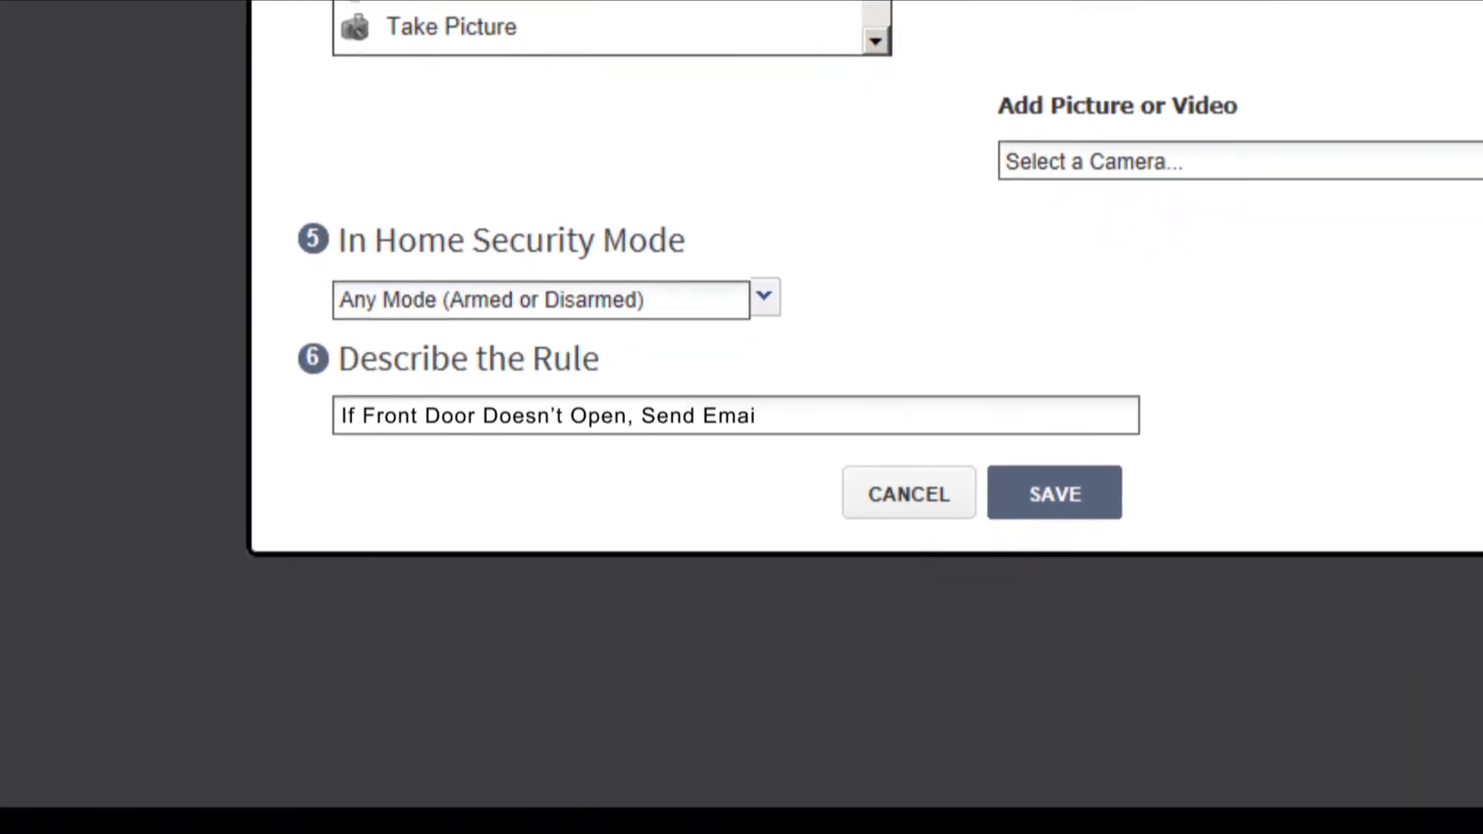